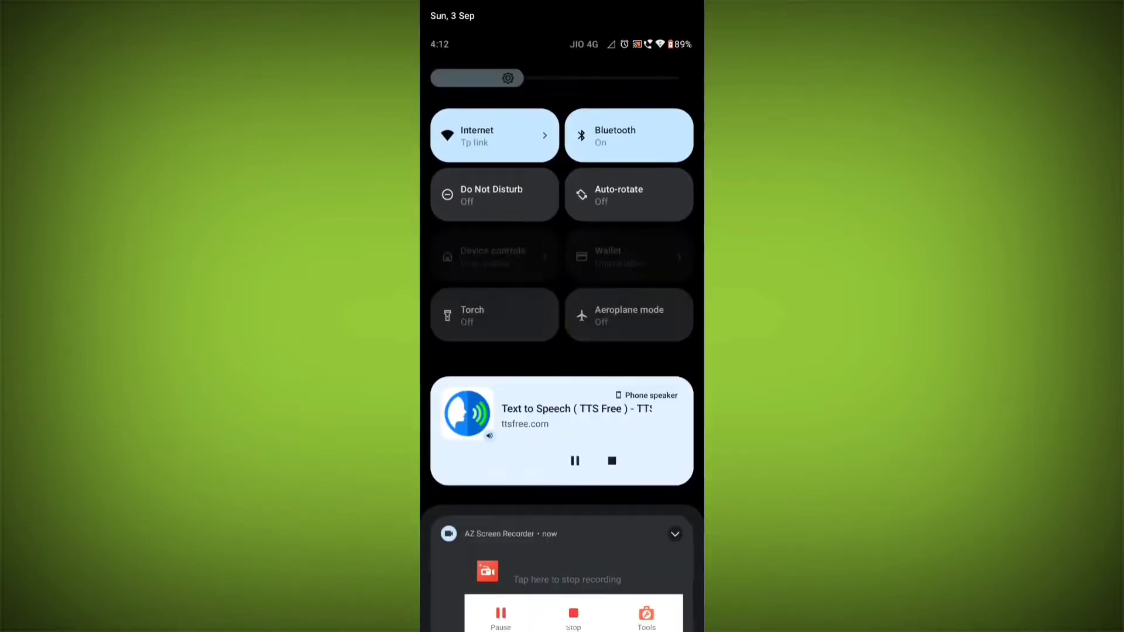
- Dismiss the quick settings panel to reveal the home screen with the Hotstar icon
{"action": "left_click", "coordinate": [493, 135]}
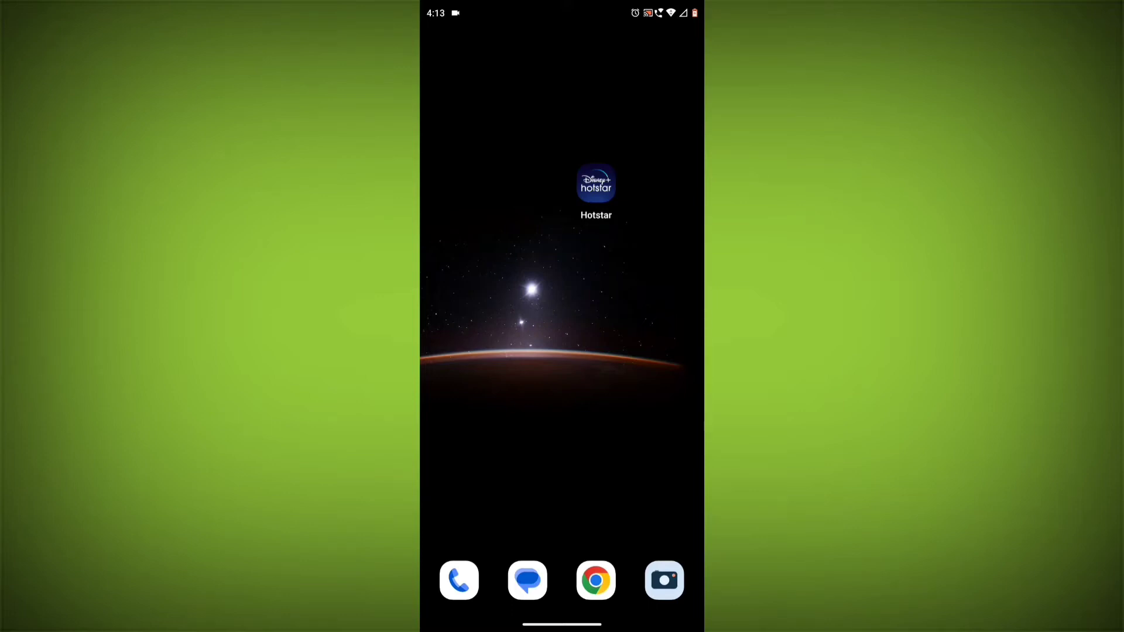
- Launch Hotstar and log out from My Space's Help & Settings, confirming Log Out
{"action": "left_click", "coordinate": [596, 184]}
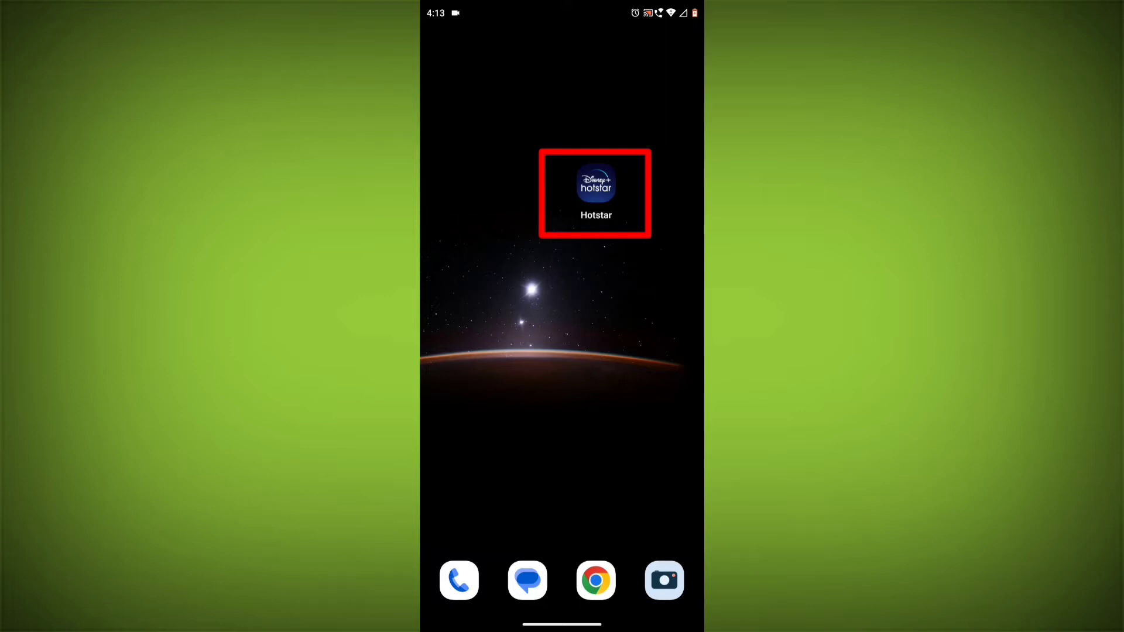
{"action": "left_click", "coordinate": [595, 183]}
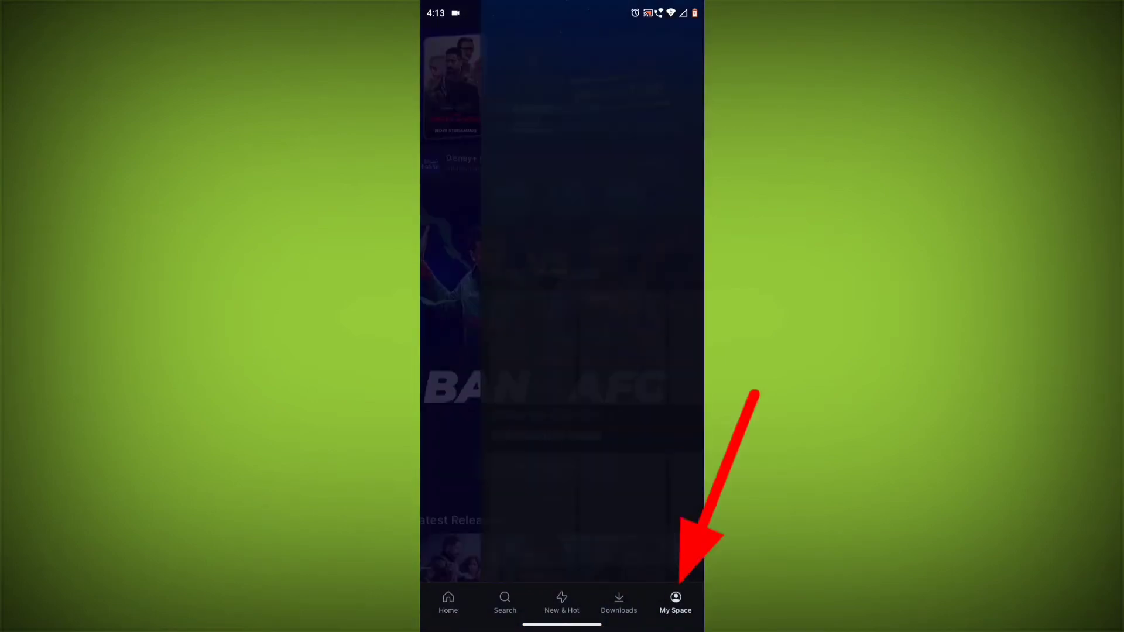
{"action": "left_click", "coordinate": [674, 605]}
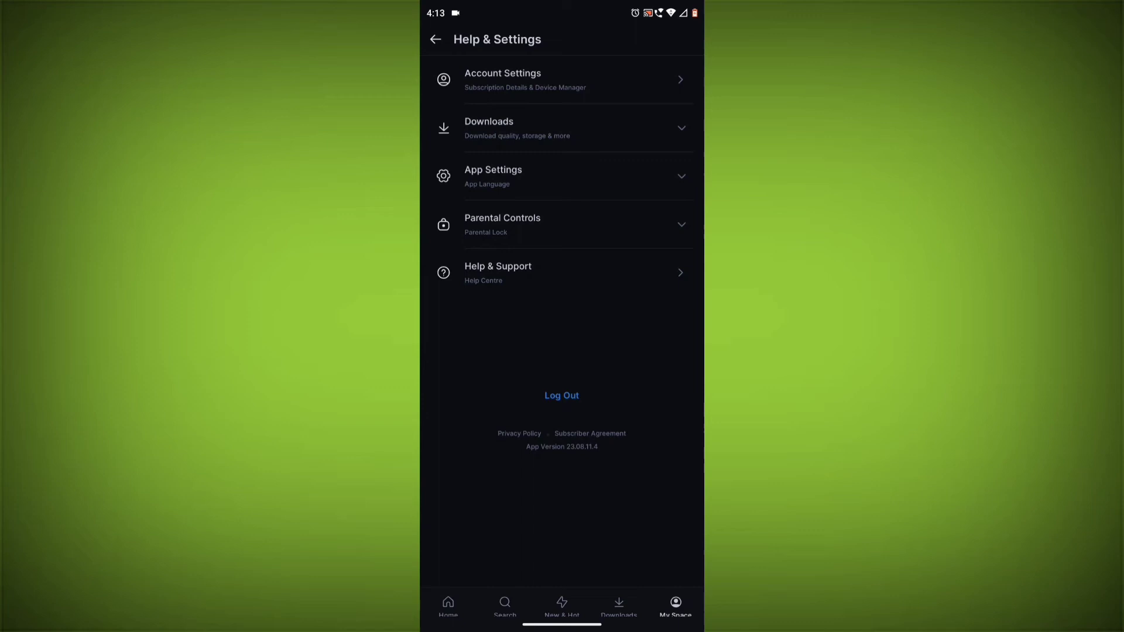
{"action": "left_click", "coordinate": [561, 395]}
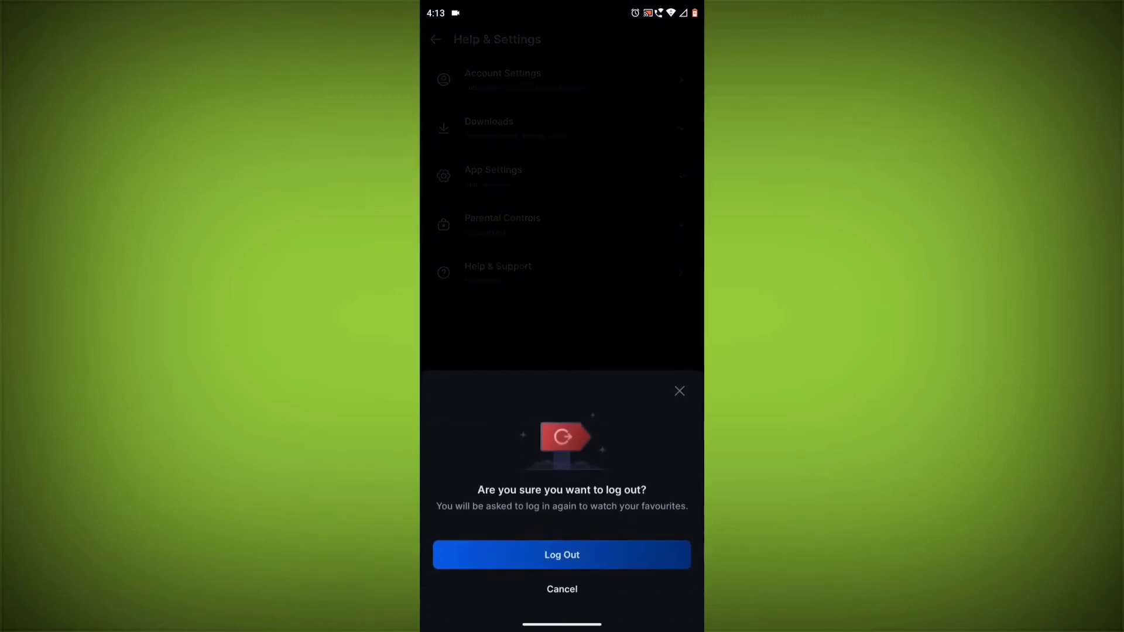
{"action": "left_click", "coordinate": [562, 555]}
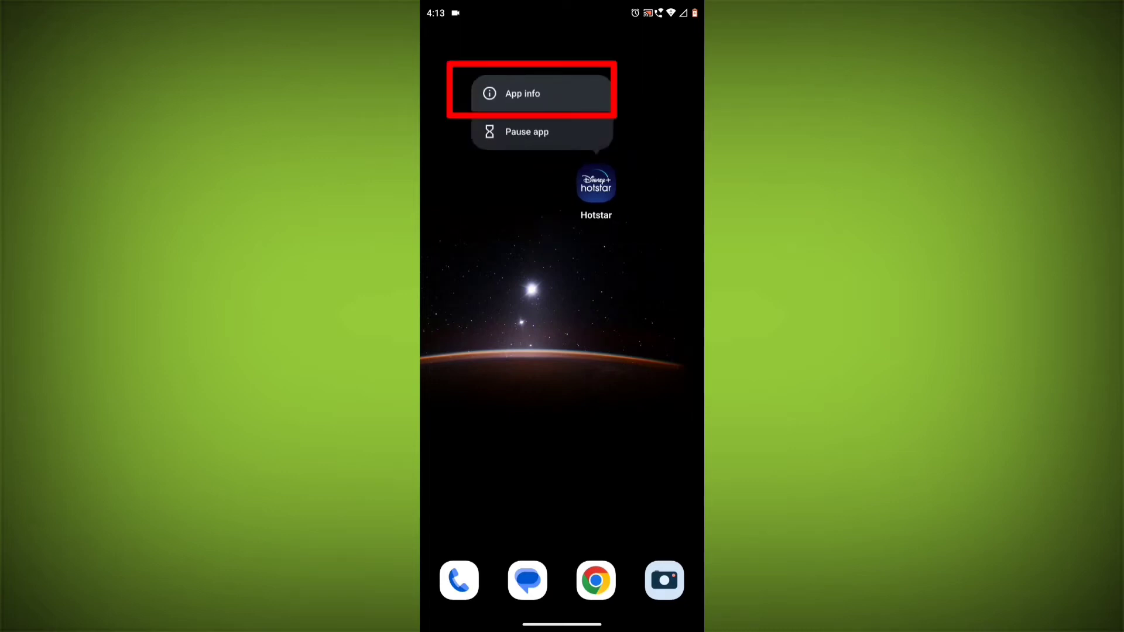
- From Hotstar's App info, force stop it and clear its cache and stored data
{"action": "left_click", "coordinate": [522, 93]}
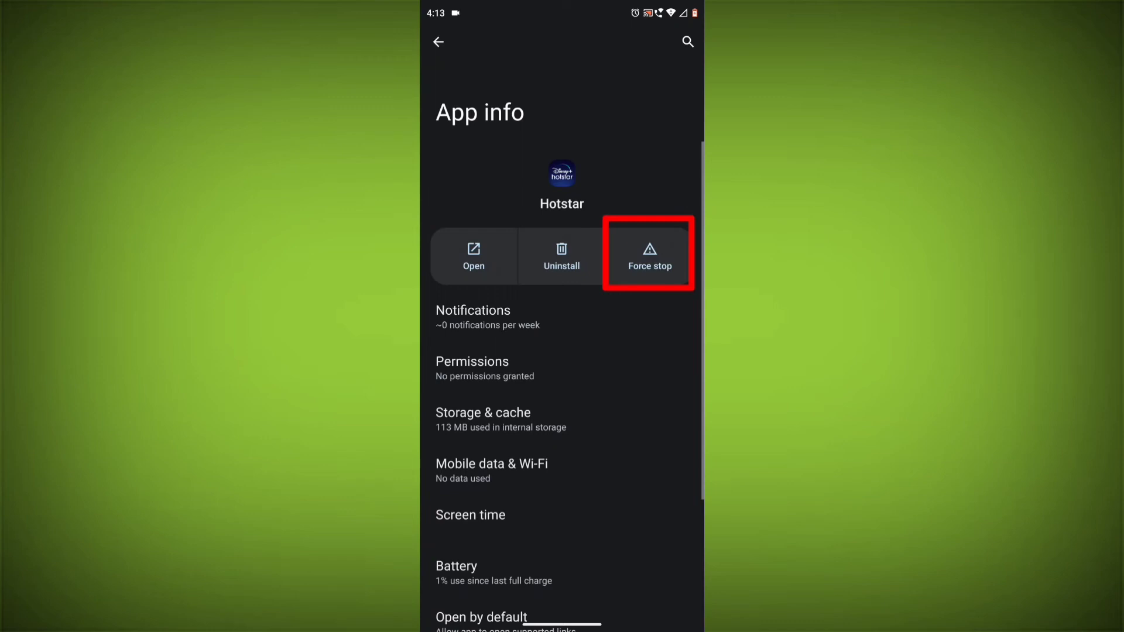
{"action": "left_click", "coordinate": [649, 256]}
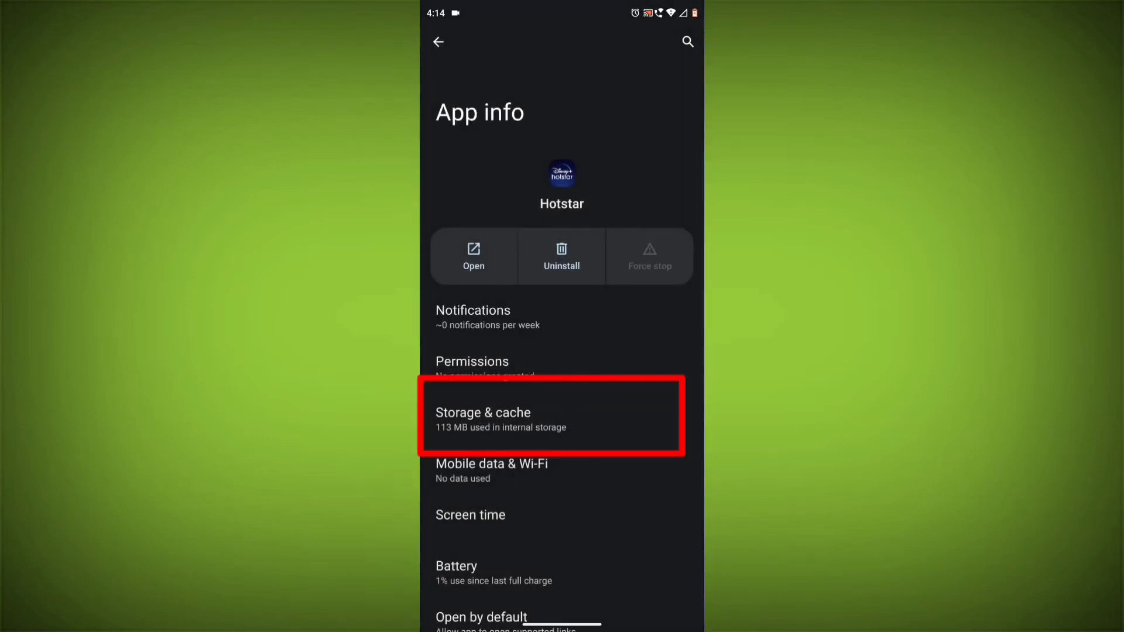
{"action": "left_click", "coordinate": [550, 416]}
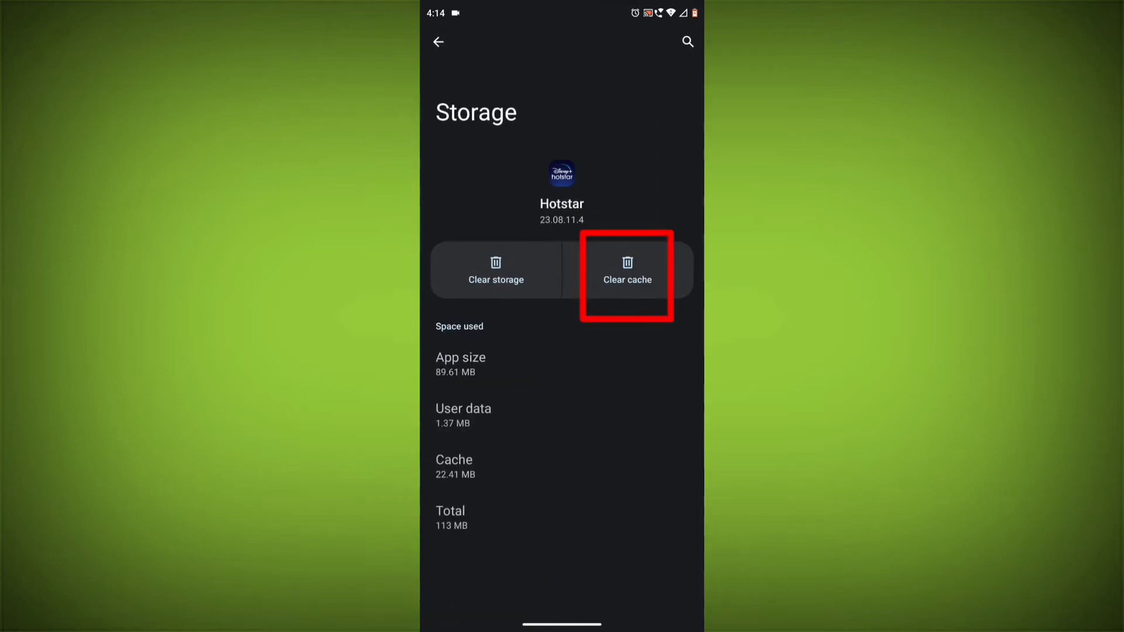
{"action": "left_click", "coordinate": [626, 268]}
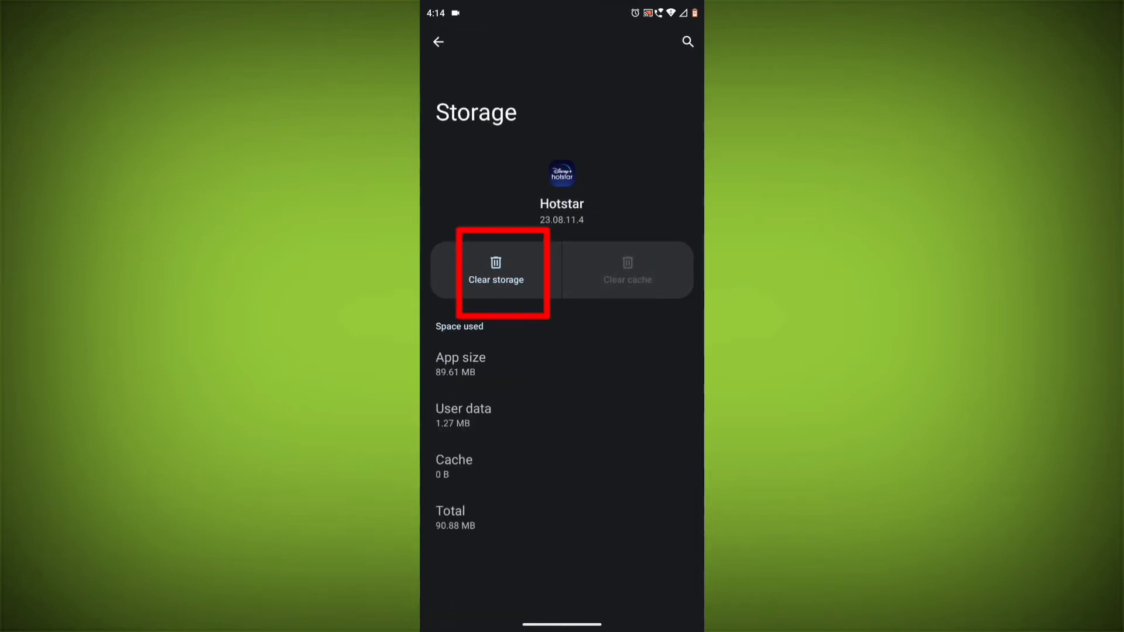
{"action": "left_click", "coordinate": [496, 271]}
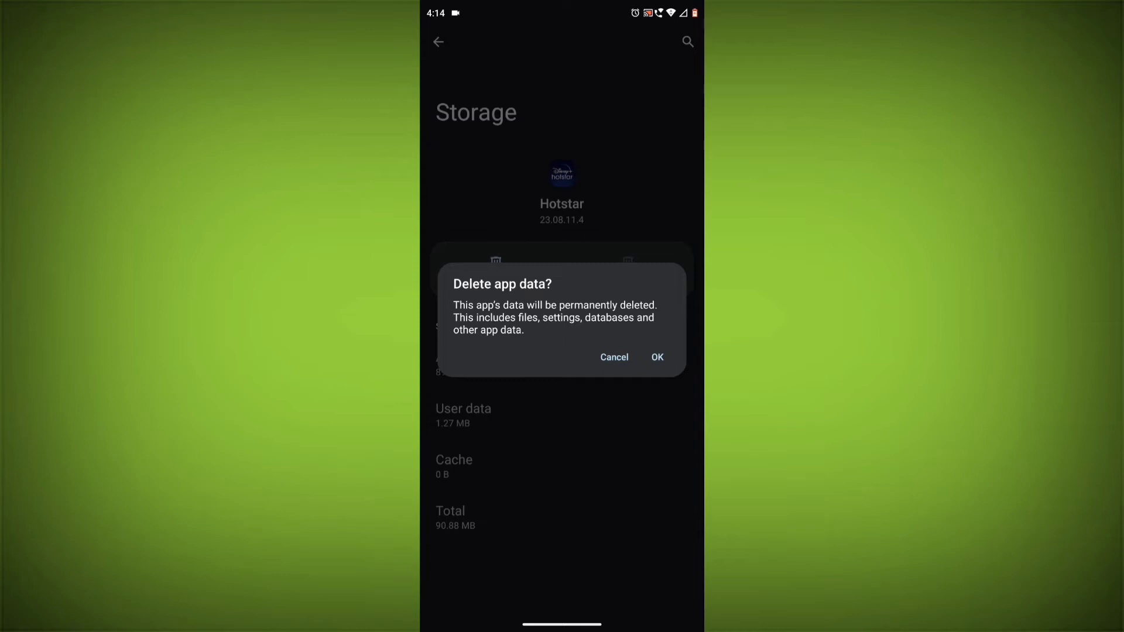
{"action": "left_click", "coordinate": [614, 358]}
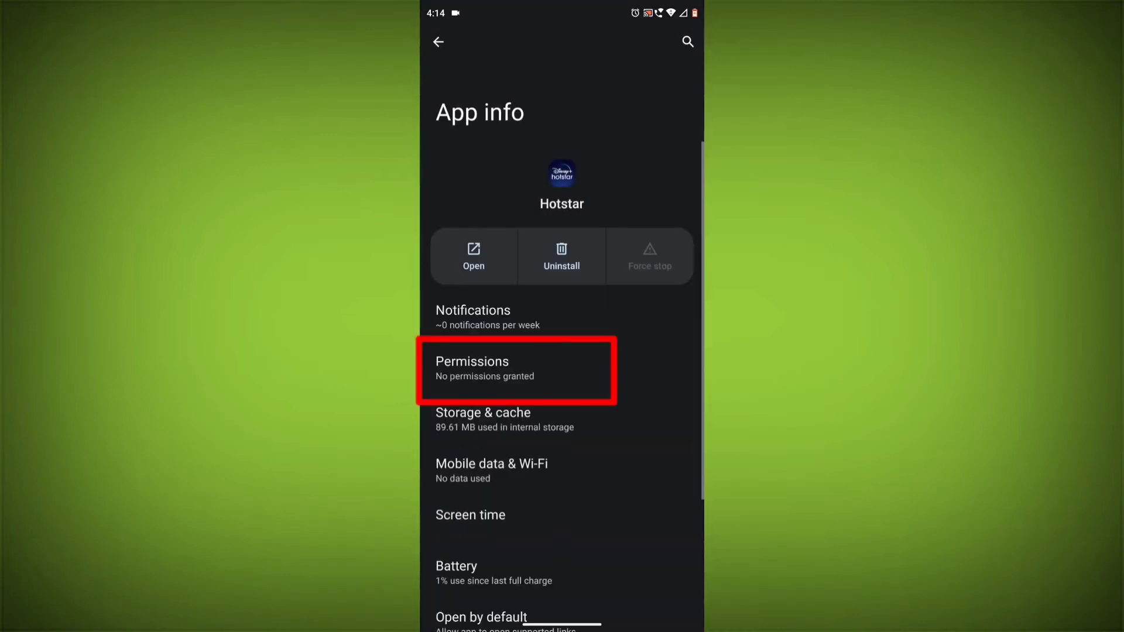
{"action": "left_click", "coordinate": [515, 368]}
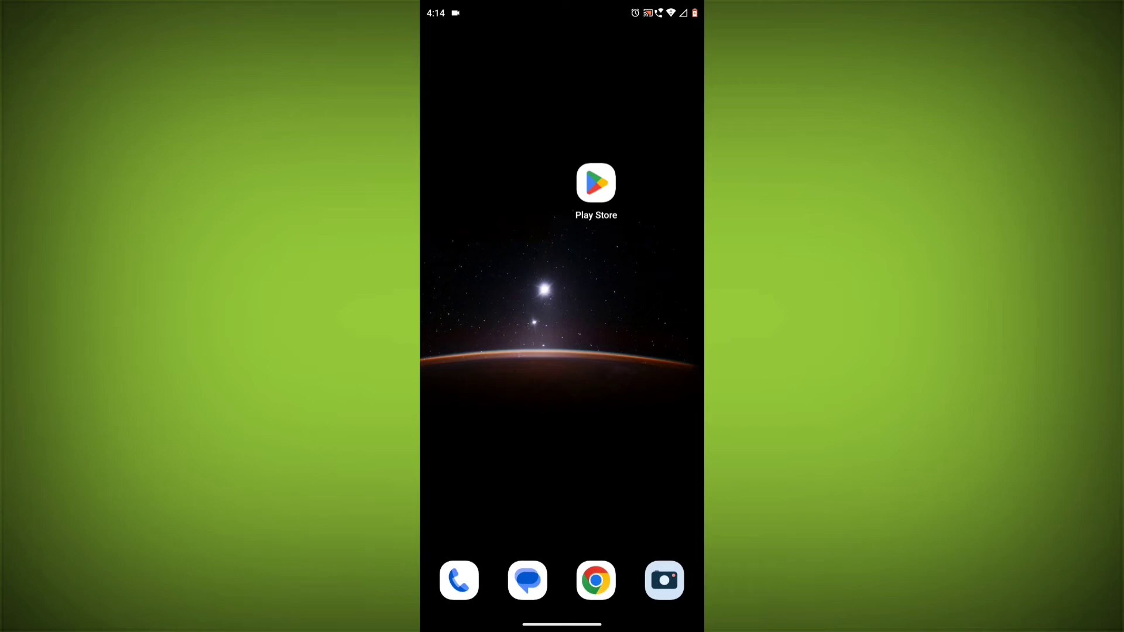
- Launch Play Store, type 'disn' and pick the Disney Hotstar suggestion
{"action": "left_click", "coordinate": [596, 190]}
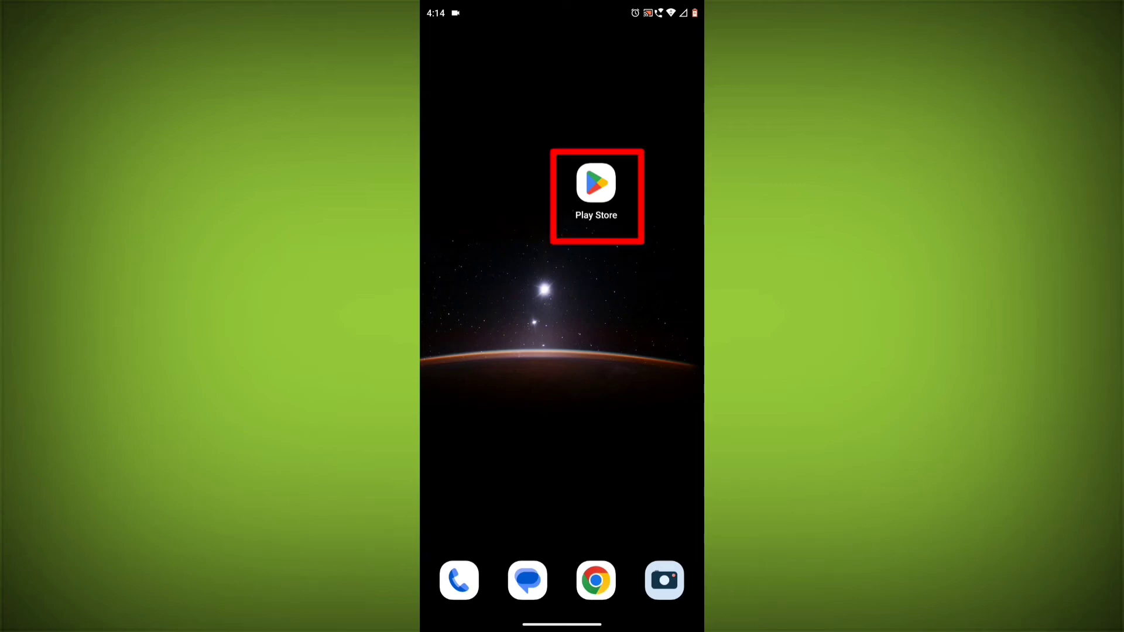
{"action": "left_click", "coordinate": [596, 185]}
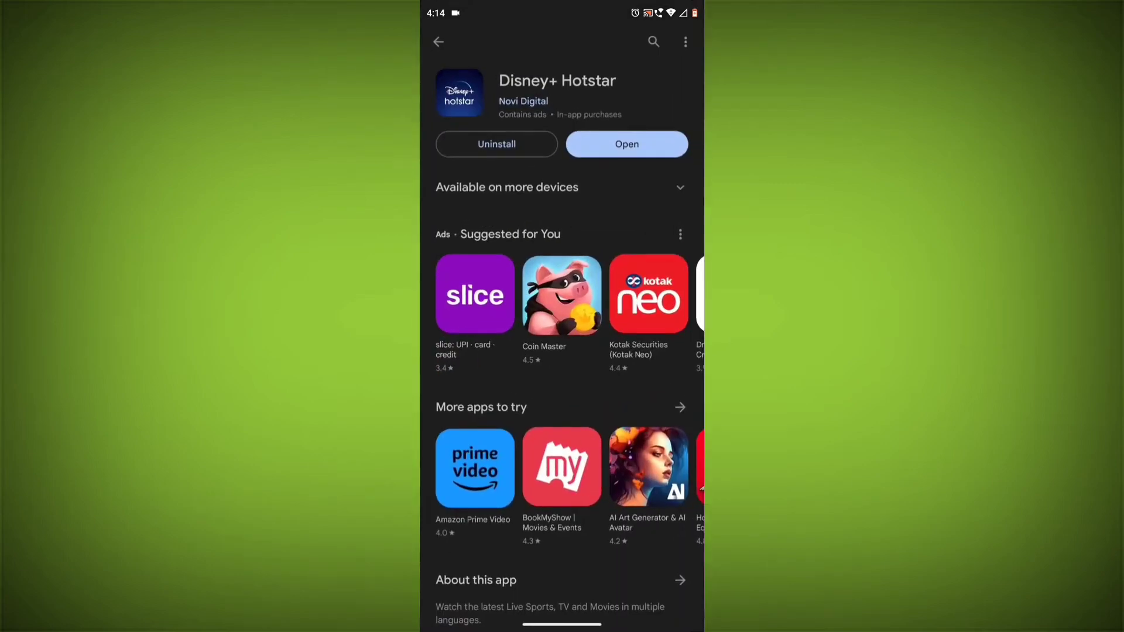
{"action": "type", "text": "disn"}
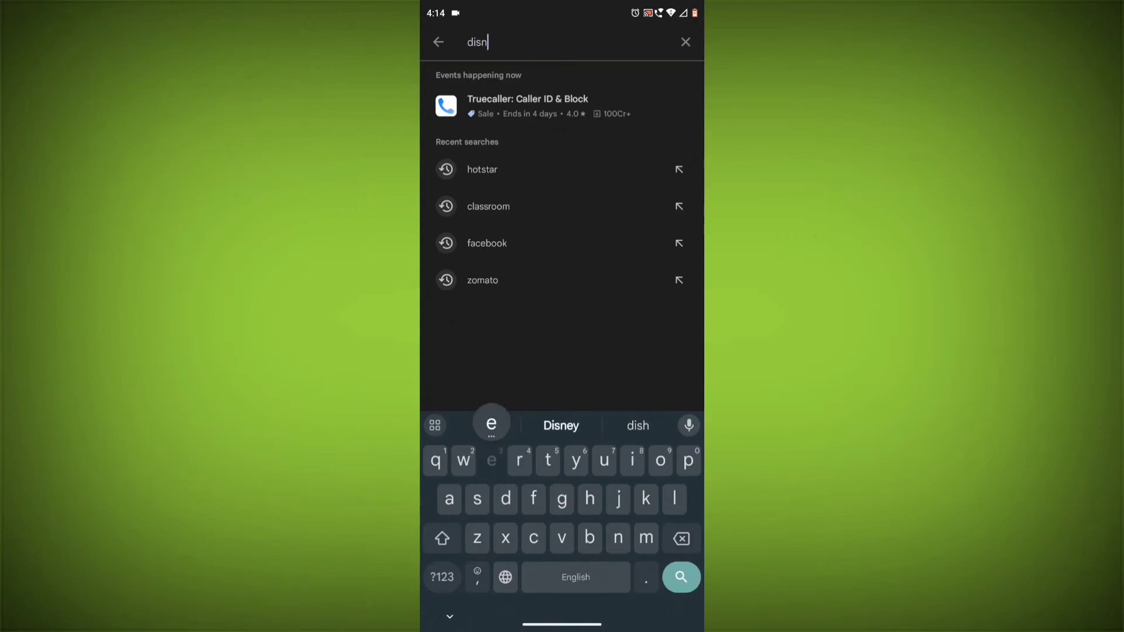
{"action": "left_click", "coordinate": [680, 578]}
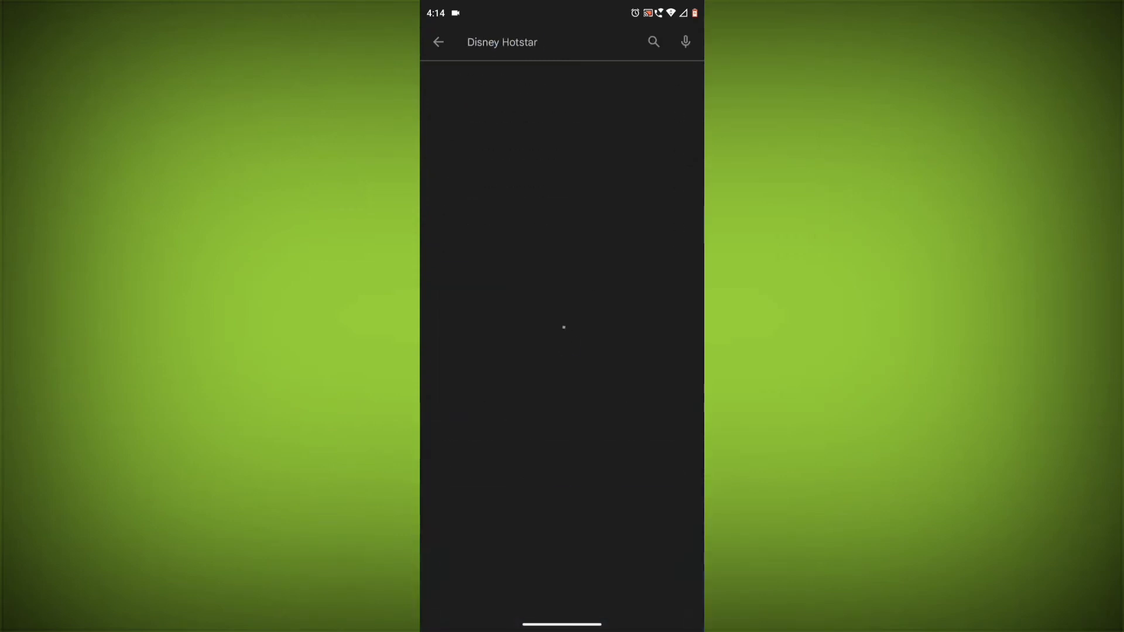